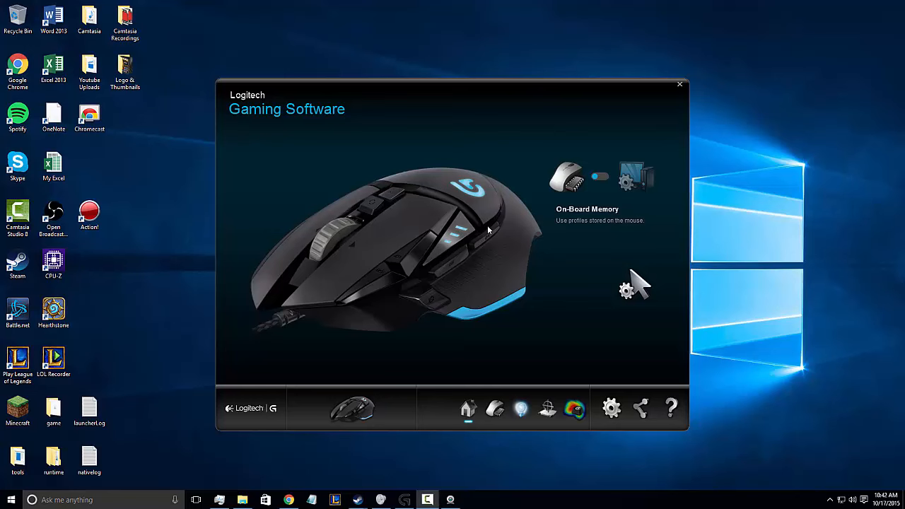
pyautogui.moveTo(276, 332)
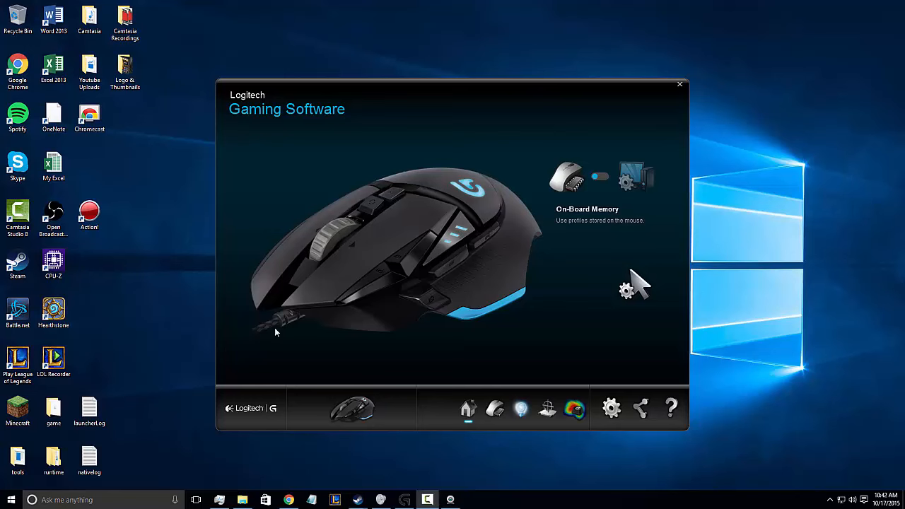
pyautogui.moveTo(383, 340)
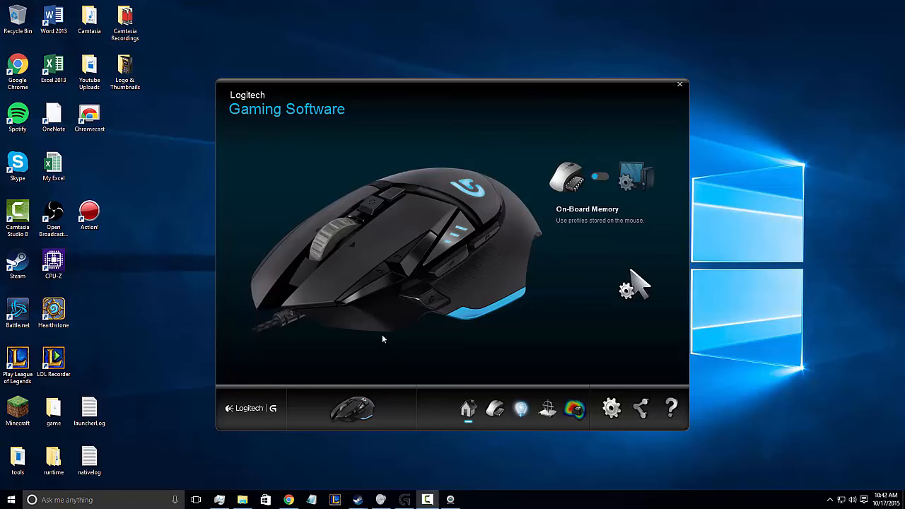
pyautogui.moveTo(402, 176)
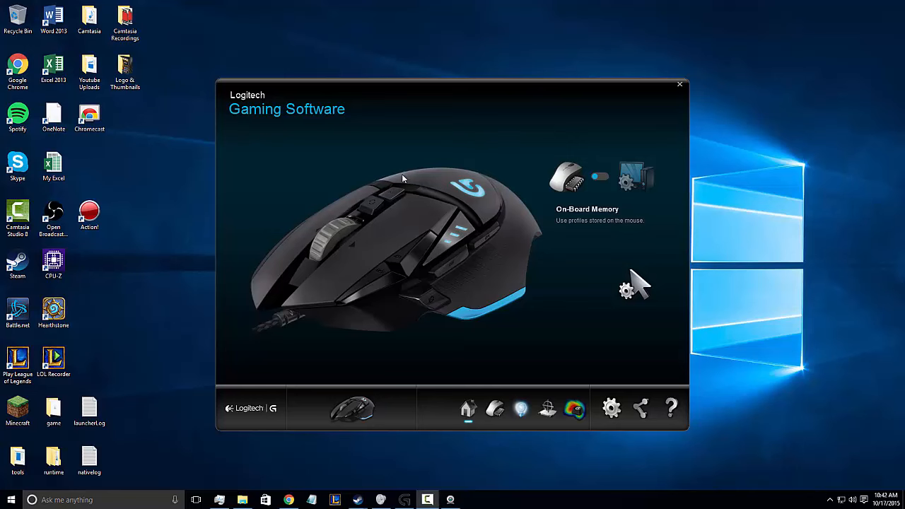
pyautogui.moveTo(252, 280)
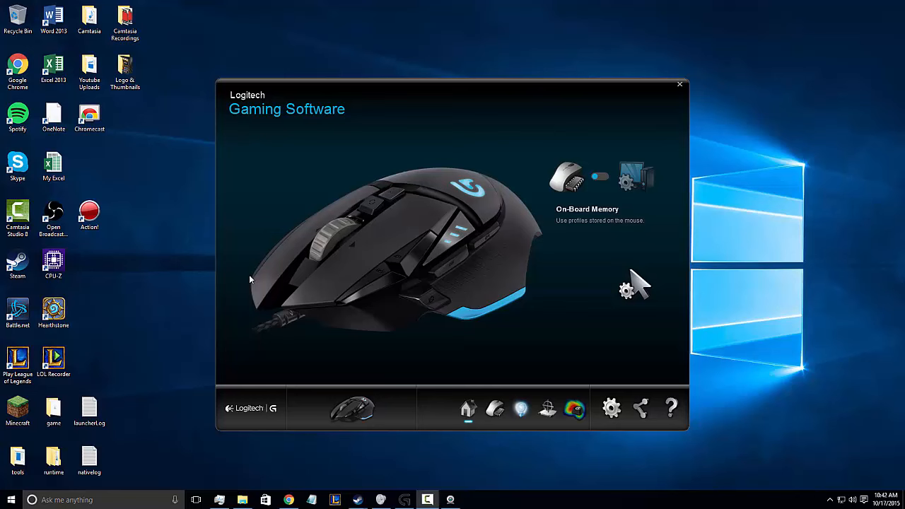
pyautogui.moveTo(350, 222)
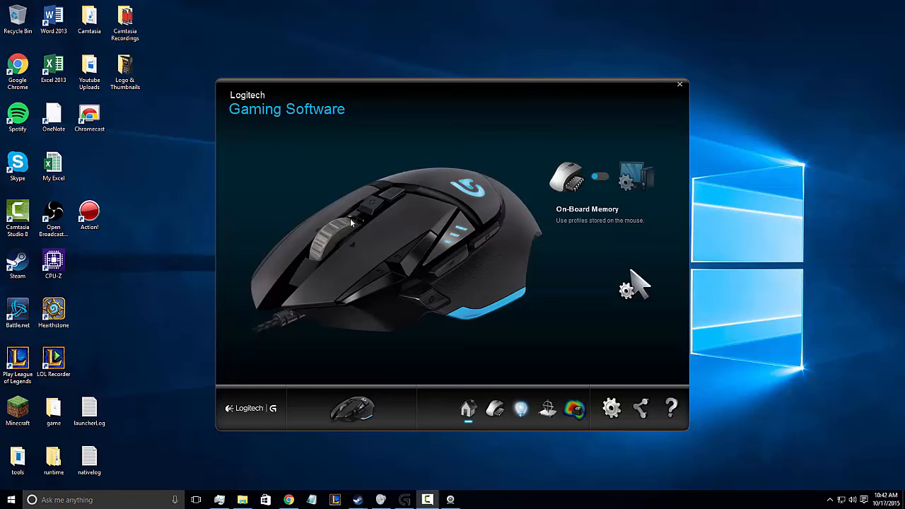
pyautogui.moveTo(367, 205)
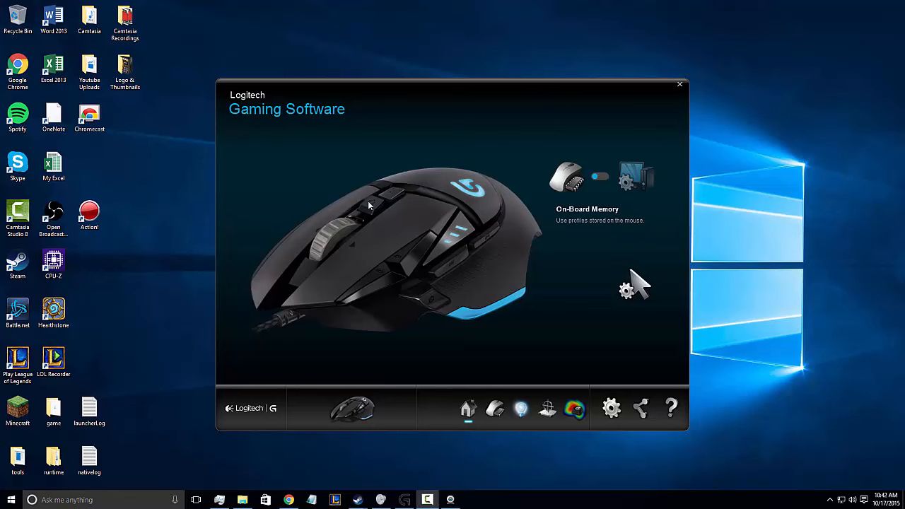
pyautogui.moveTo(385, 201)
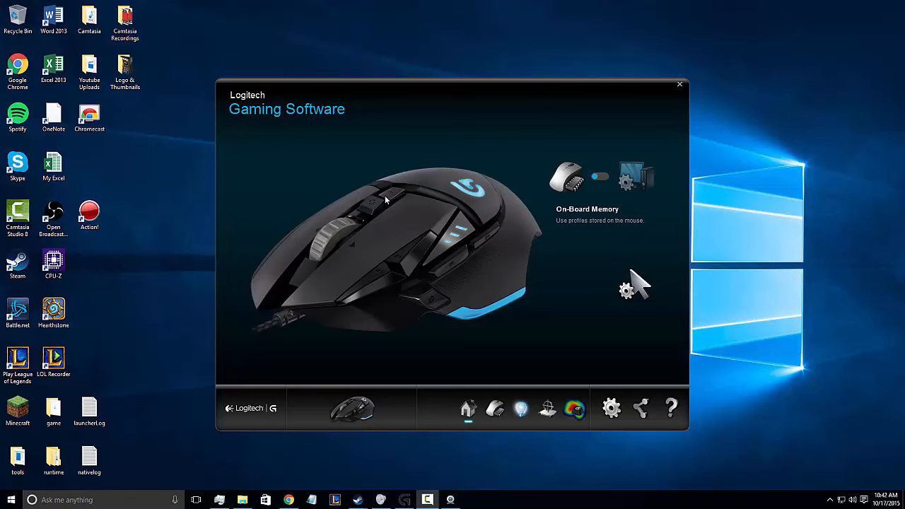
pyautogui.moveTo(475, 272)
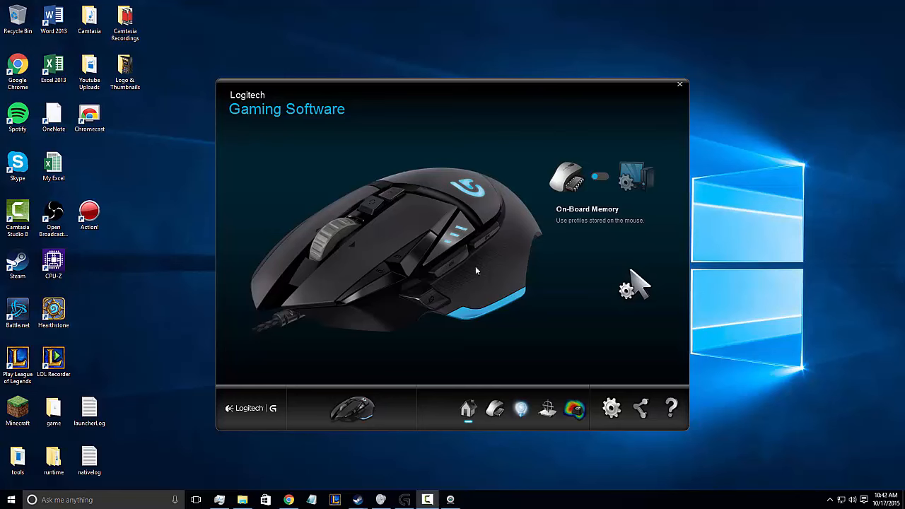
pyautogui.moveTo(435, 308)
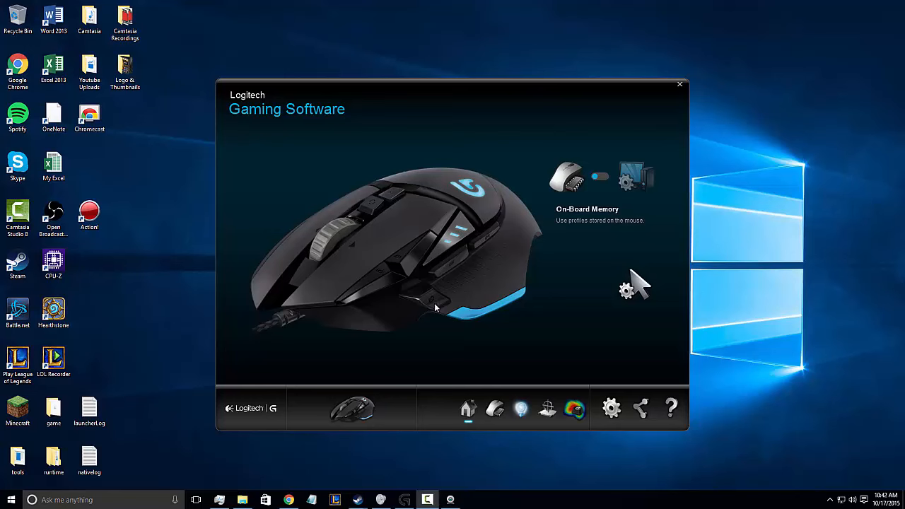
pyautogui.moveTo(436, 308)
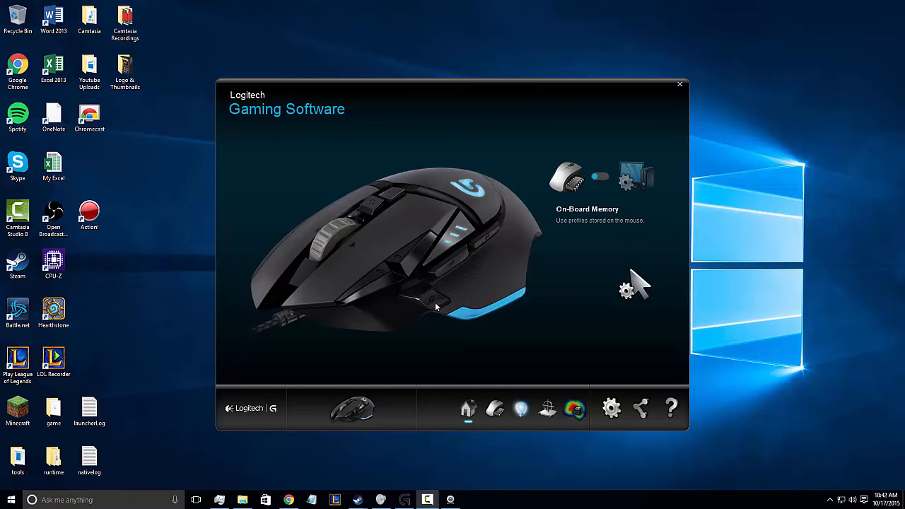
pyautogui.moveTo(540, 62)
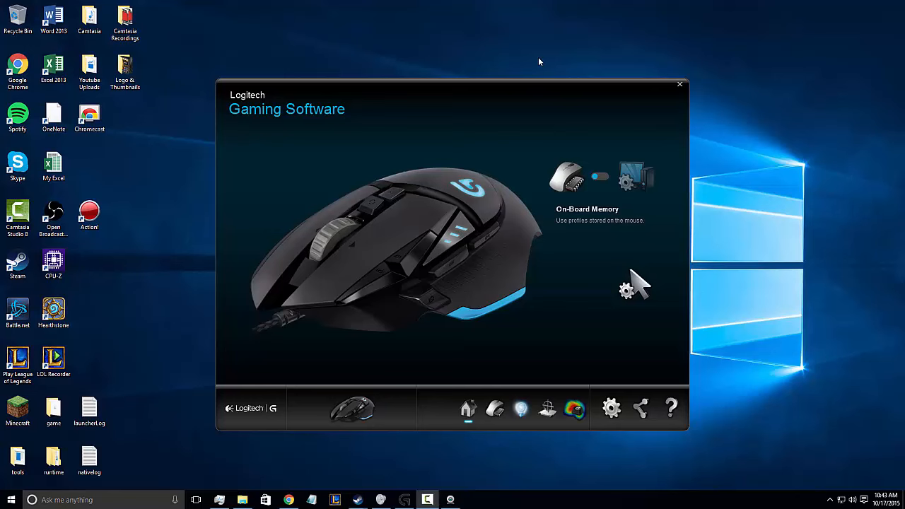
pyautogui.moveTo(520, 116)
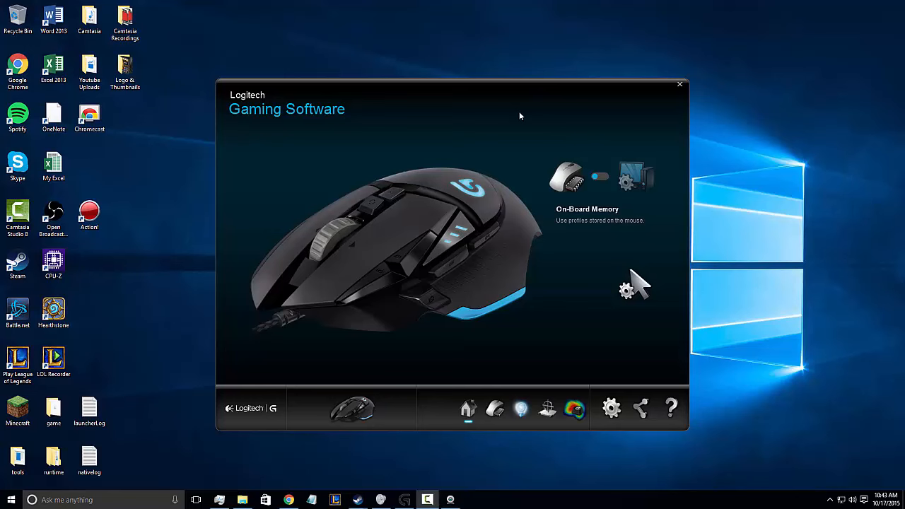
pyautogui.moveTo(427, 152)
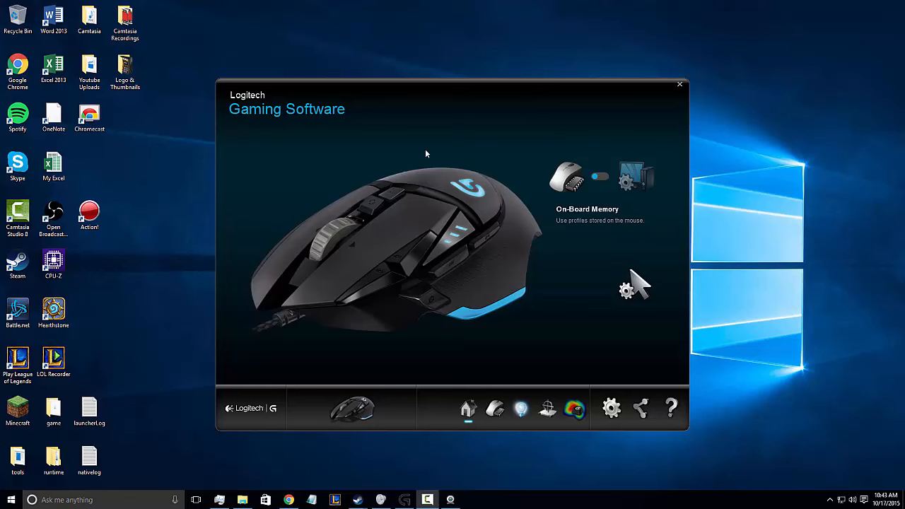
pyautogui.moveTo(478, 215)
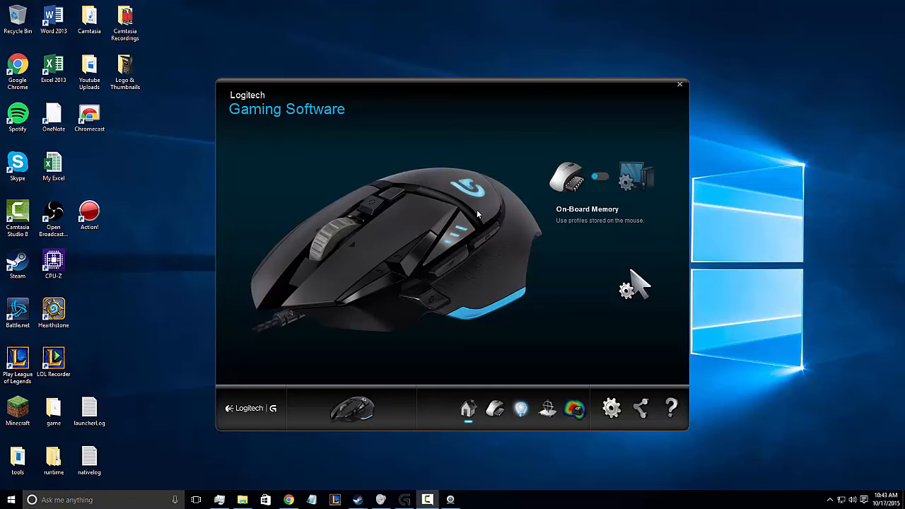
pyautogui.moveTo(466, 234)
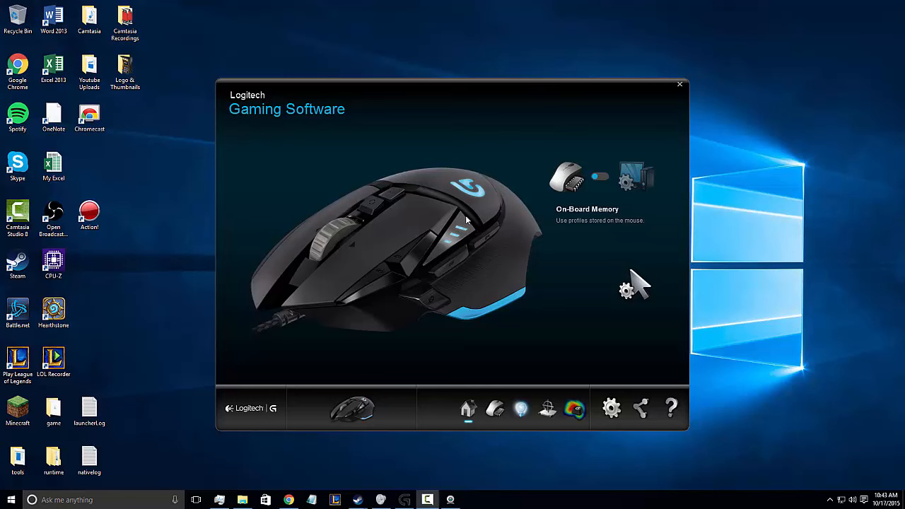
pyautogui.moveTo(454, 191)
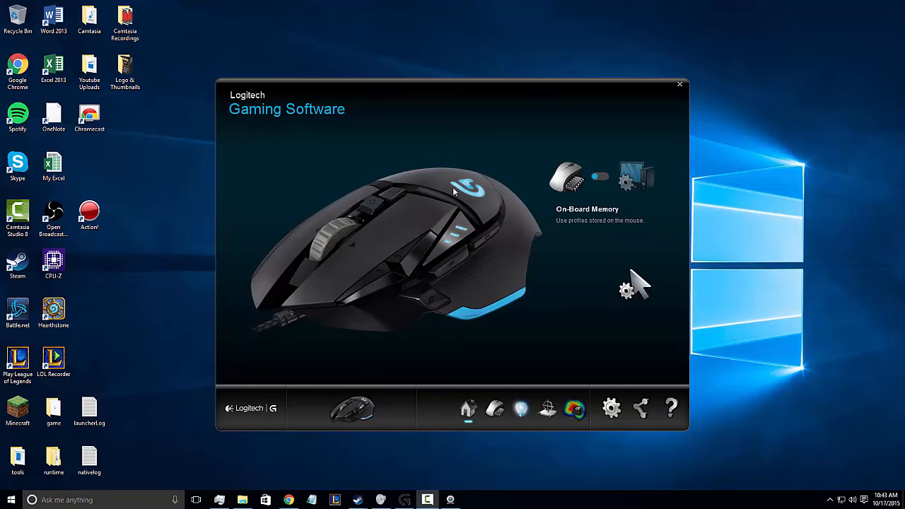
pyautogui.moveTo(445, 170)
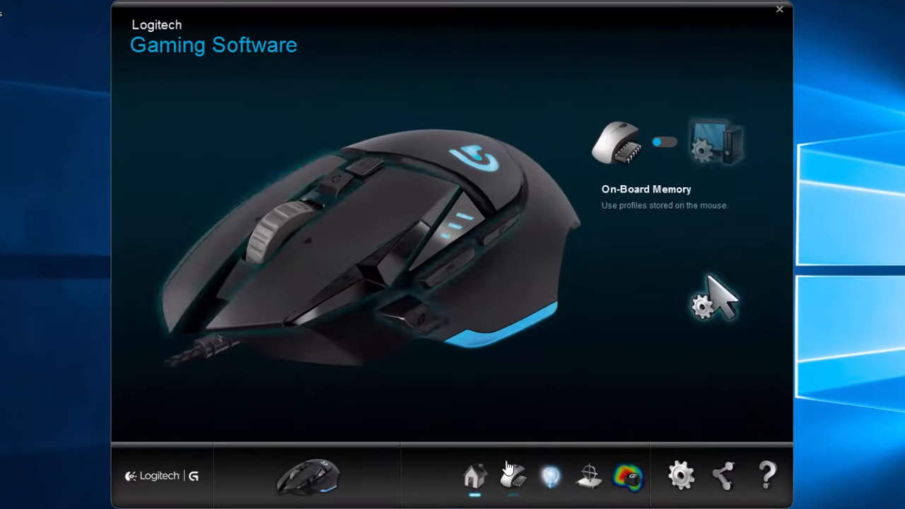
# Step: Bring up the G502's button assignments with its DPI levels and report rate
pyautogui.click(512, 474)
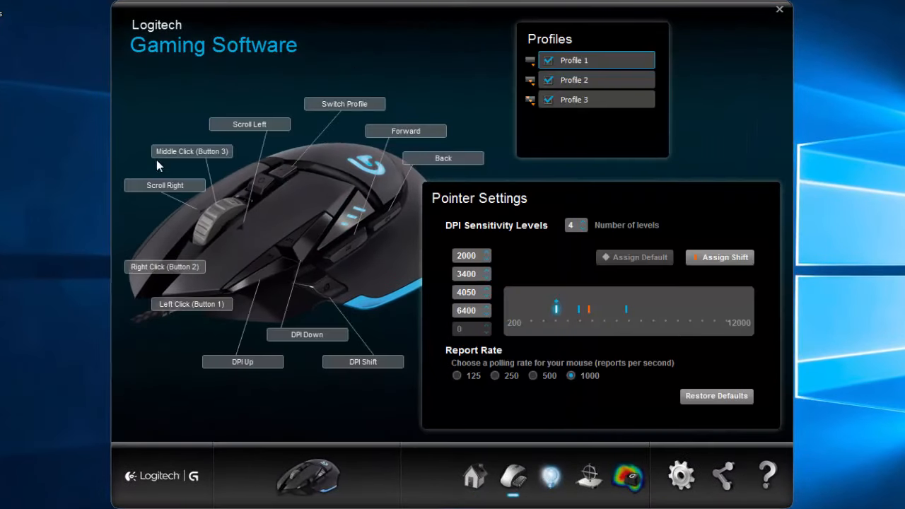
pyautogui.moveTo(393, 272)
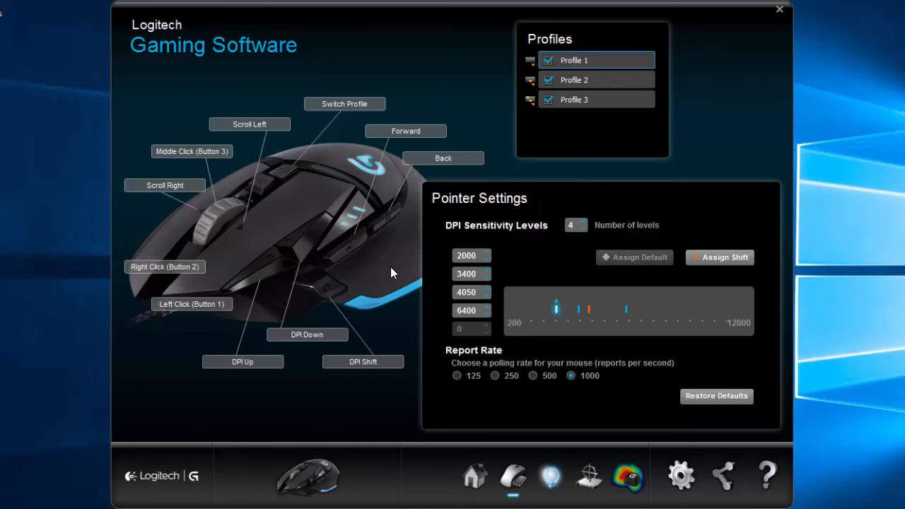
pyautogui.moveTo(388, 268)
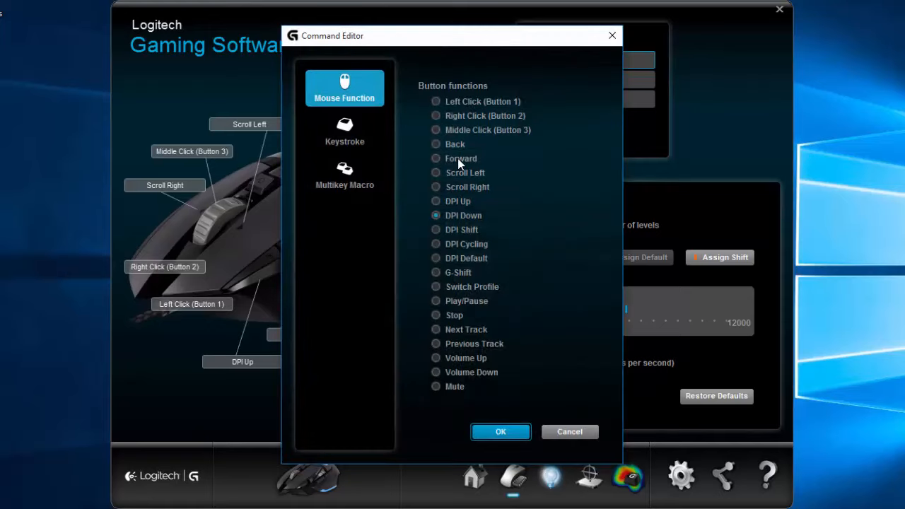
pyautogui.moveTo(512, 351)
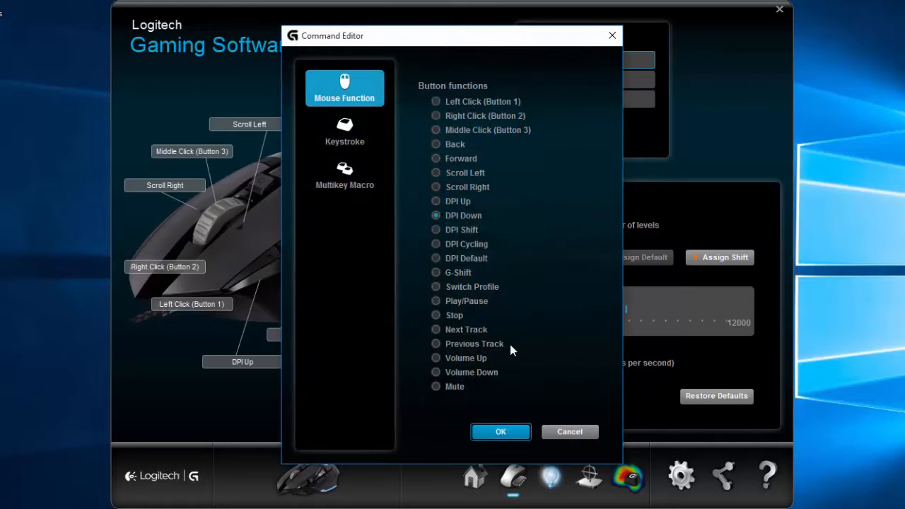
# Step: Review keystroke options, then show the mouse function list to pick DPI Down
pyautogui.click(345, 132)
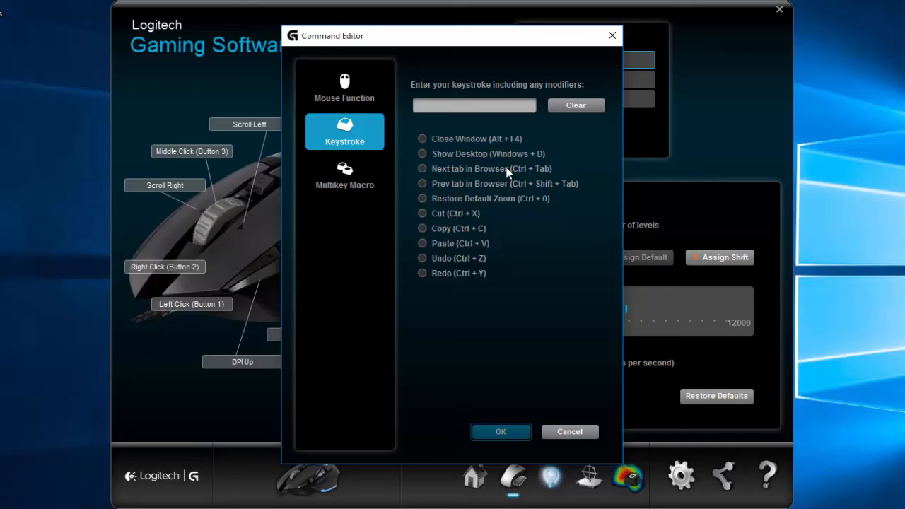
pyautogui.moveTo(492, 264)
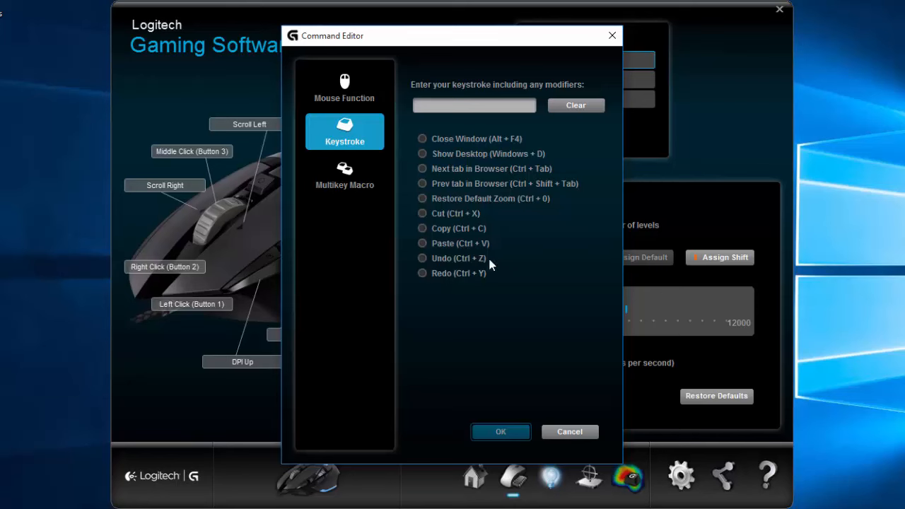
pyautogui.moveTo(436, 284)
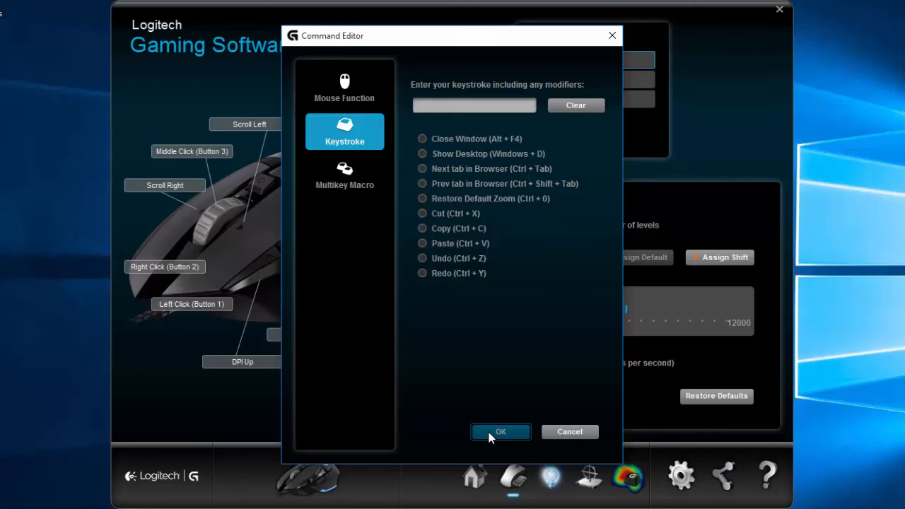
pyautogui.click(345, 88)
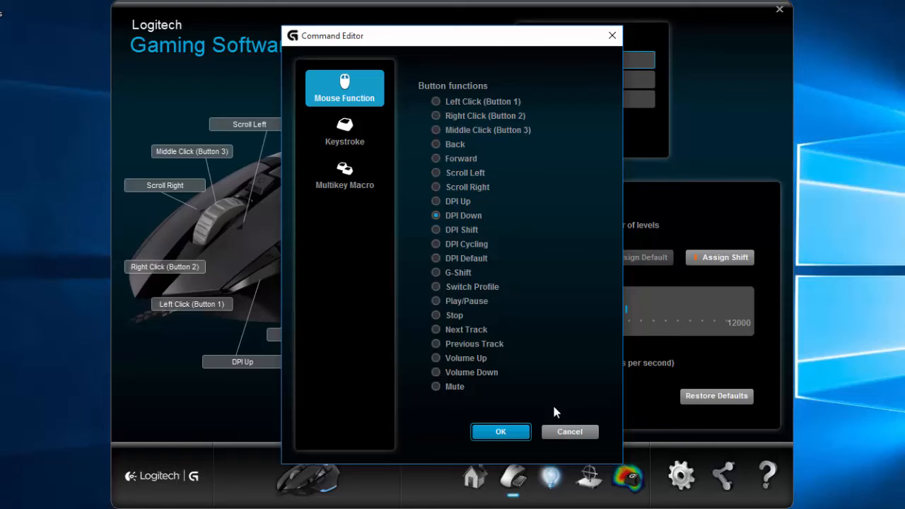
# Step: Confirm the DPI Down assignment in the Command Editor
pyautogui.click(500, 431)
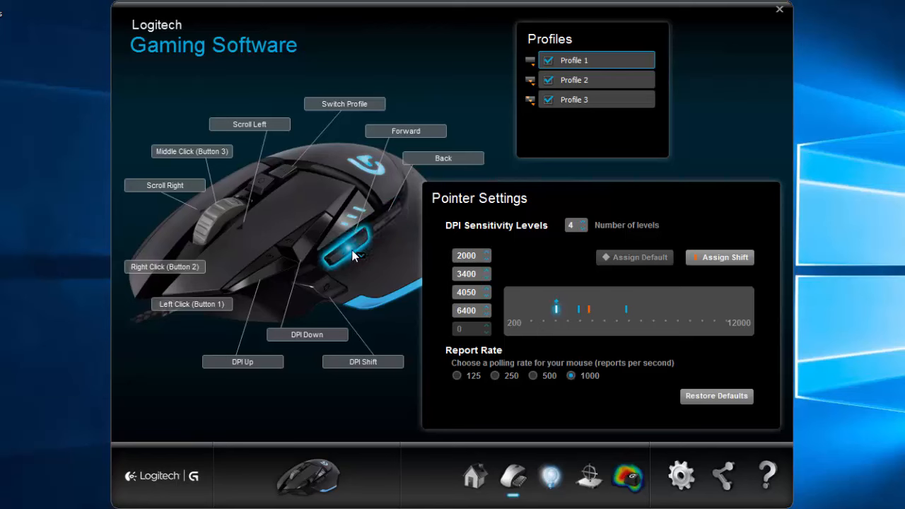
pyautogui.moveTo(410, 265)
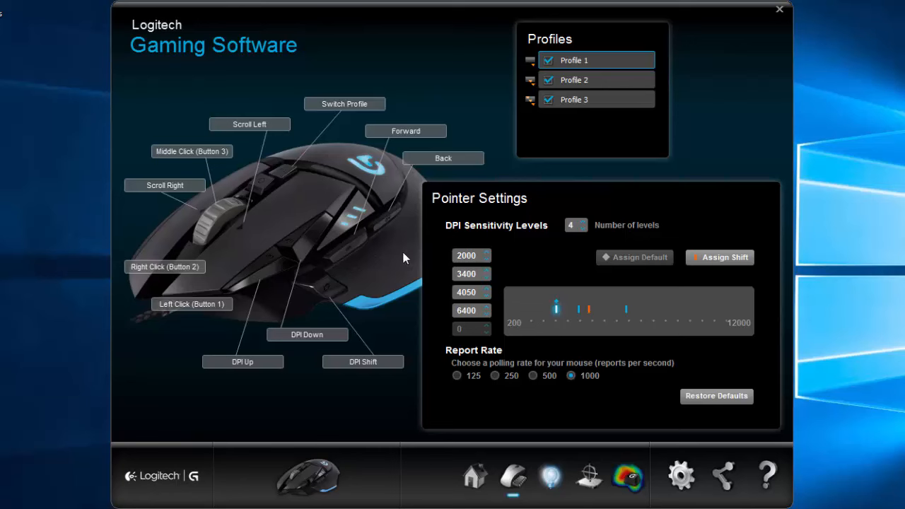
pyautogui.moveTo(294, 362)
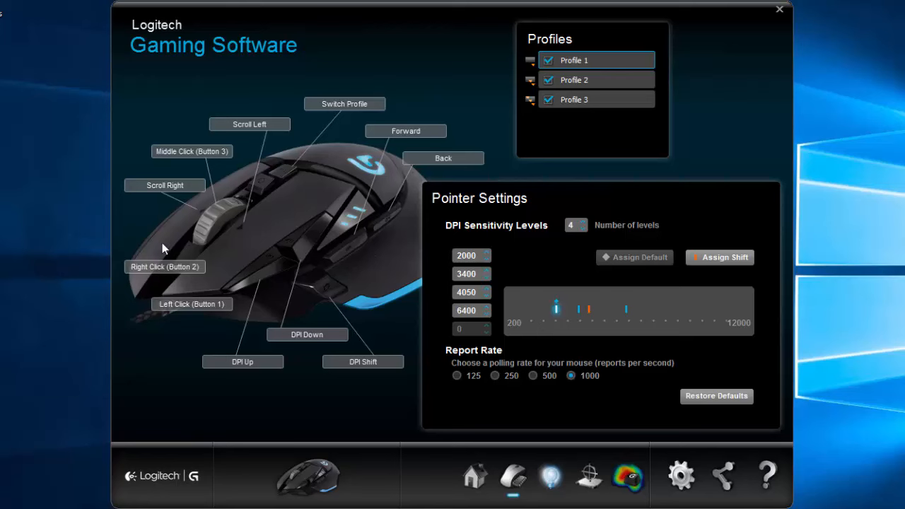
pyautogui.moveTo(415, 229)
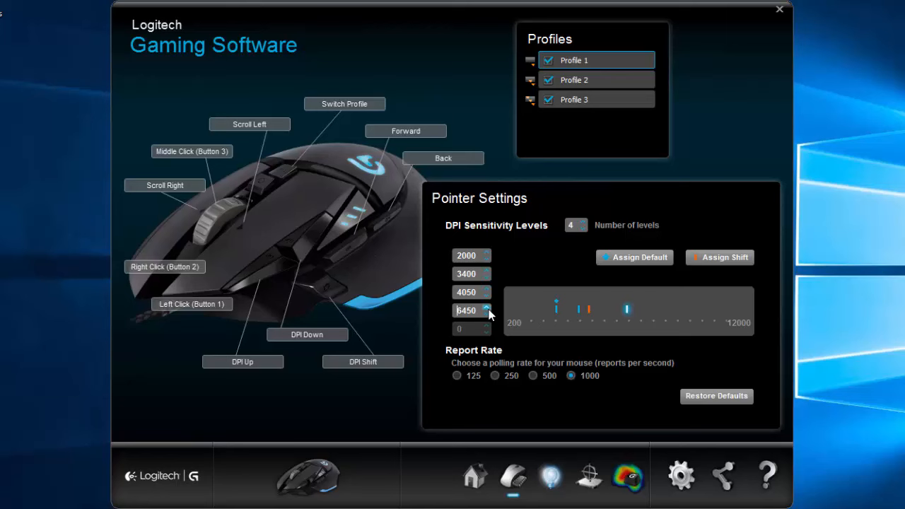
# Step: Edit the DPI sensitivity levels to read 1200, 2400, 3200 and 6400
pyautogui.click(486, 314)
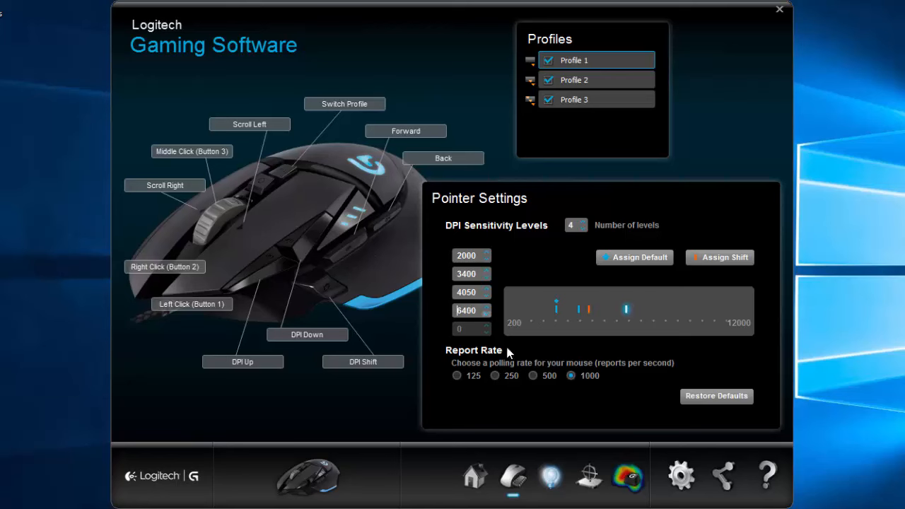
pyautogui.moveTo(526, 163)
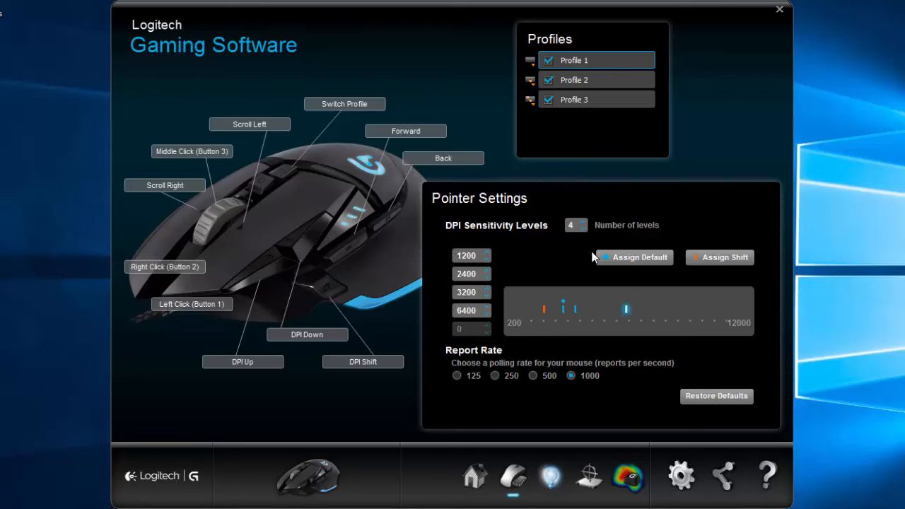
pyautogui.moveTo(509, 195)
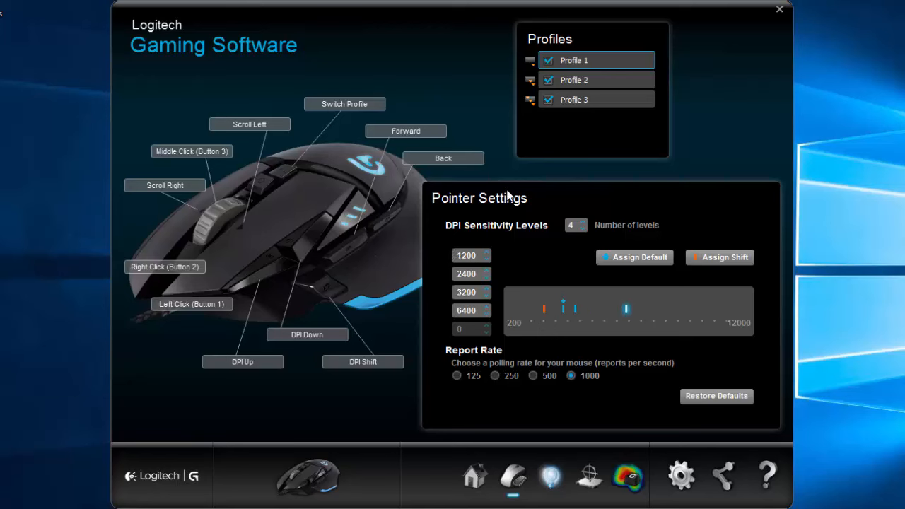
pyautogui.click(596, 79)
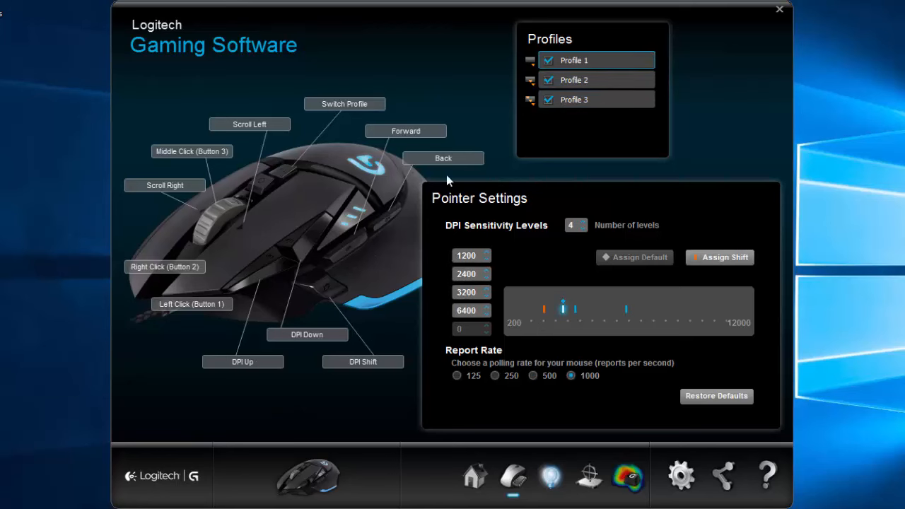
pyautogui.moveTo(297, 177)
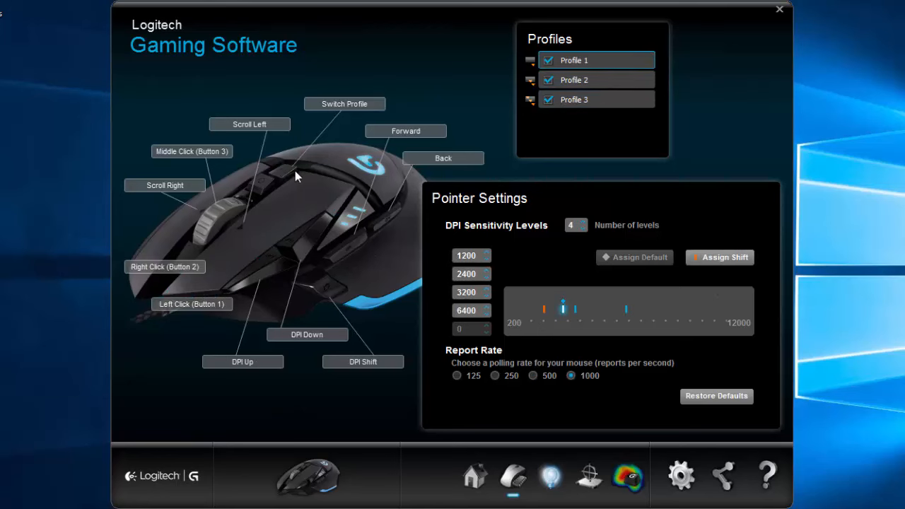
pyautogui.moveTo(563, 124)
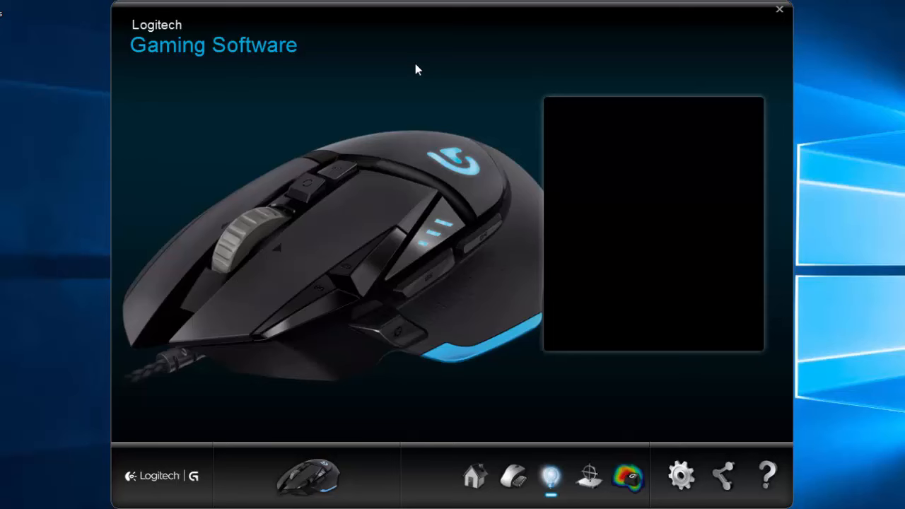
# Step: Show the logo lighting settings with brightness, breathing effect and 30-minute sleep timer
pyautogui.click(551, 475)
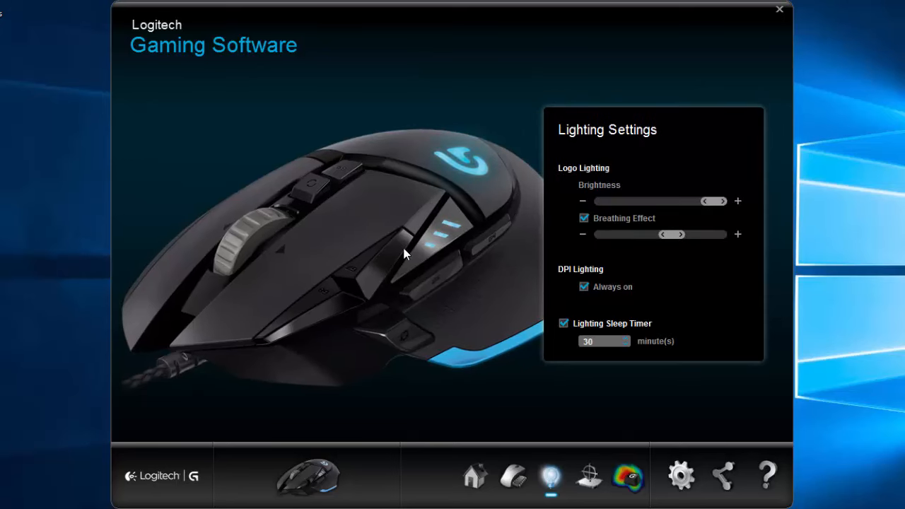
pyautogui.moveTo(495, 252)
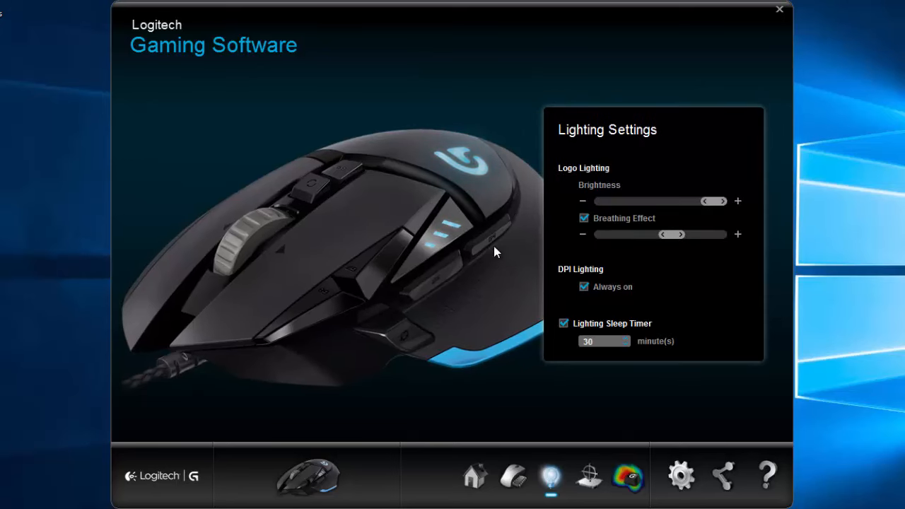
pyautogui.moveTo(630, 275)
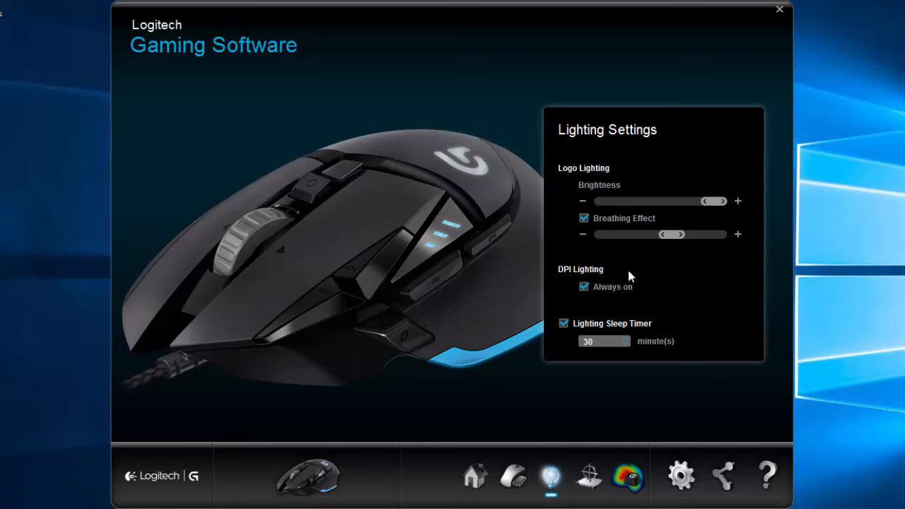
pyautogui.moveTo(455, 102)
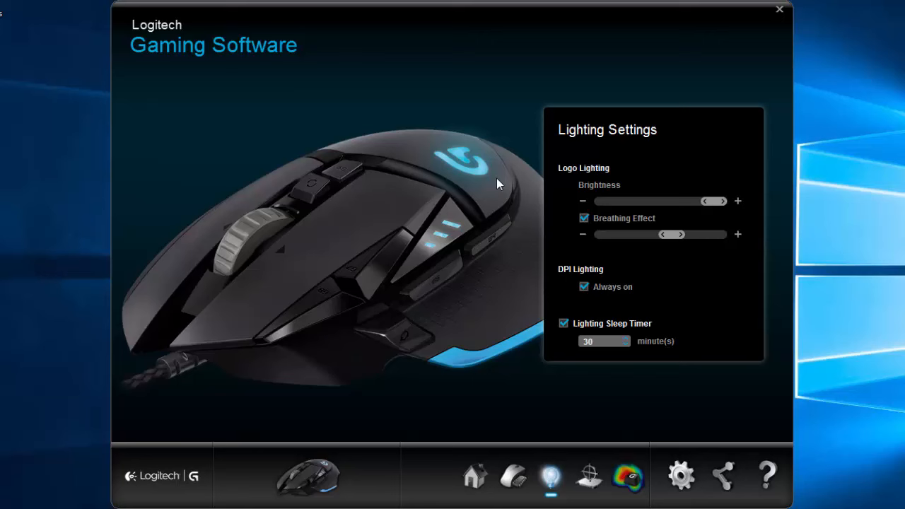
pyautogui.moveTo(674, 246)
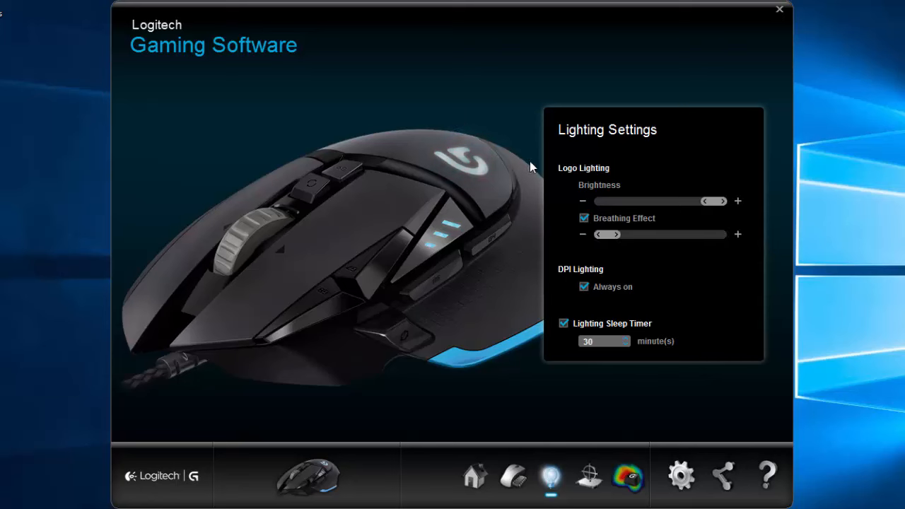
pyautogui.moveTo(574, 182)
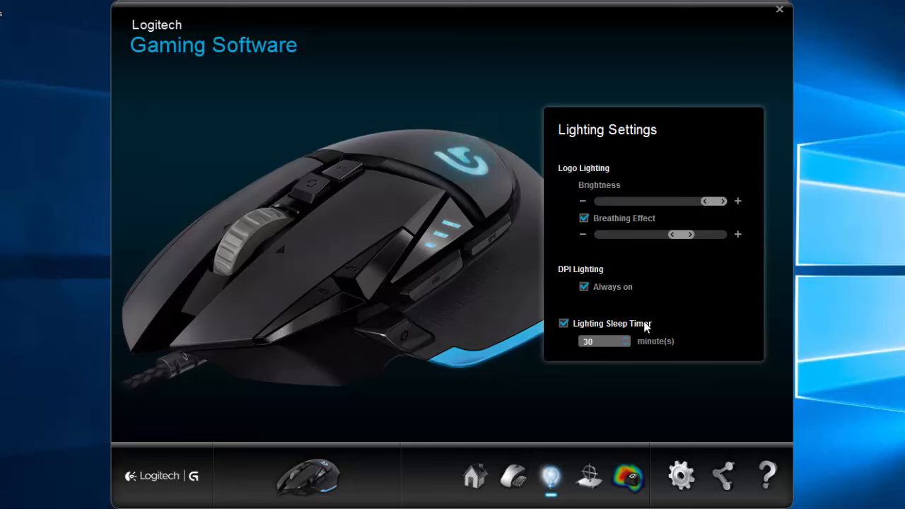
pyautogui.moveTo(557, 362)
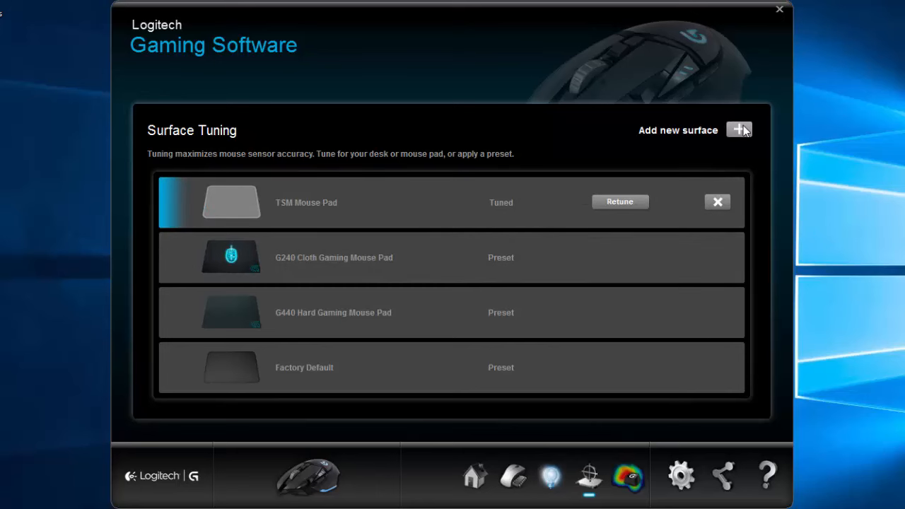
# Step: Add a new surface named 'wooden table' and start tuning the sensor to it
pyautogui.click(738, 130)
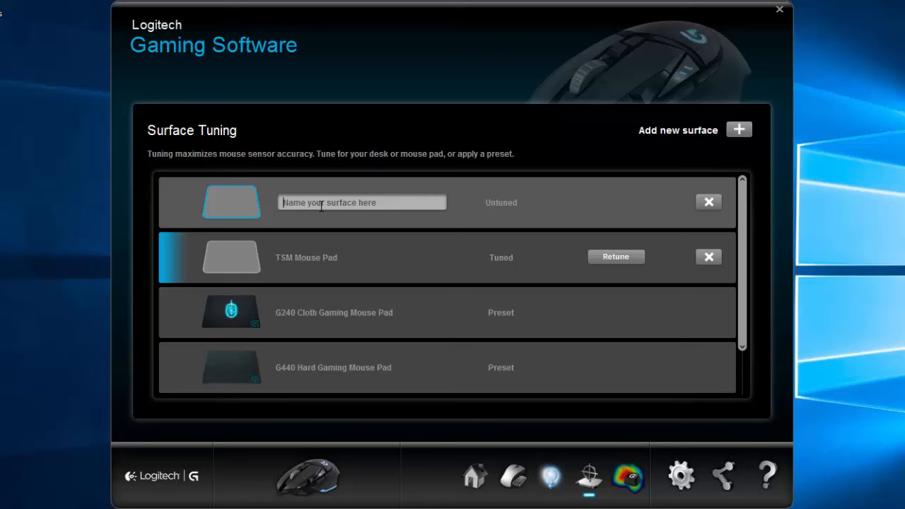
pyautogui.write('wooden')
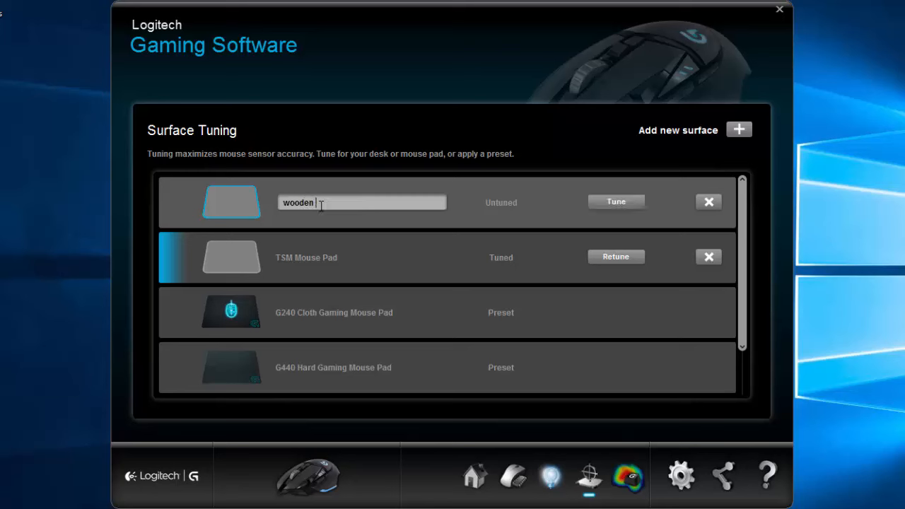
pyautogui.write('table')
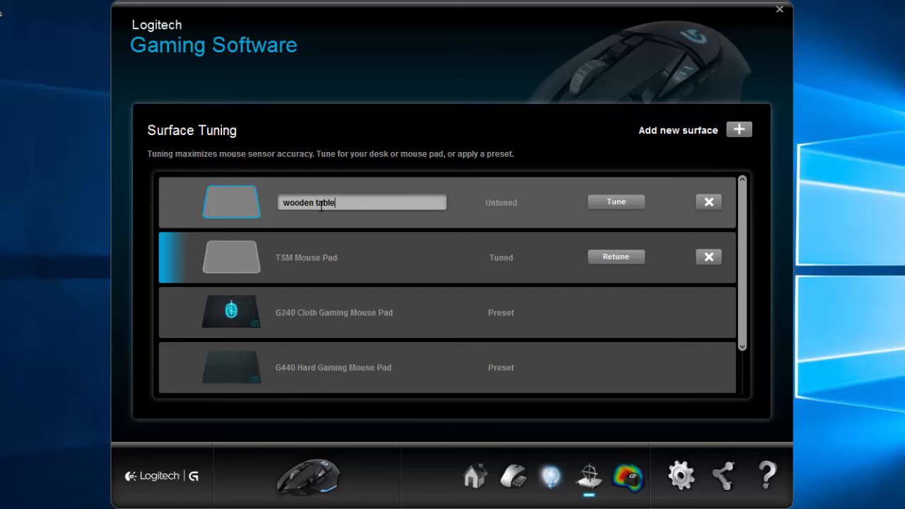
pyautogui.click(615, 201)
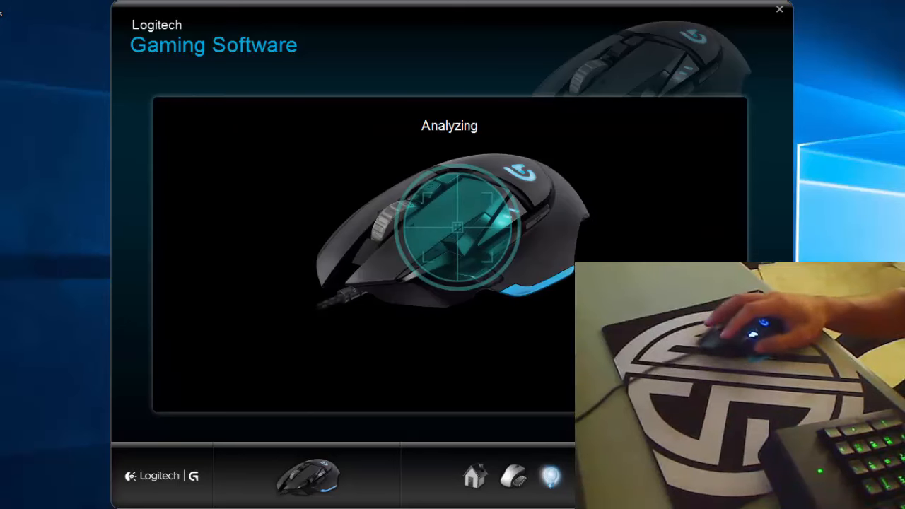
pyautogui.moveTo(294, 384)
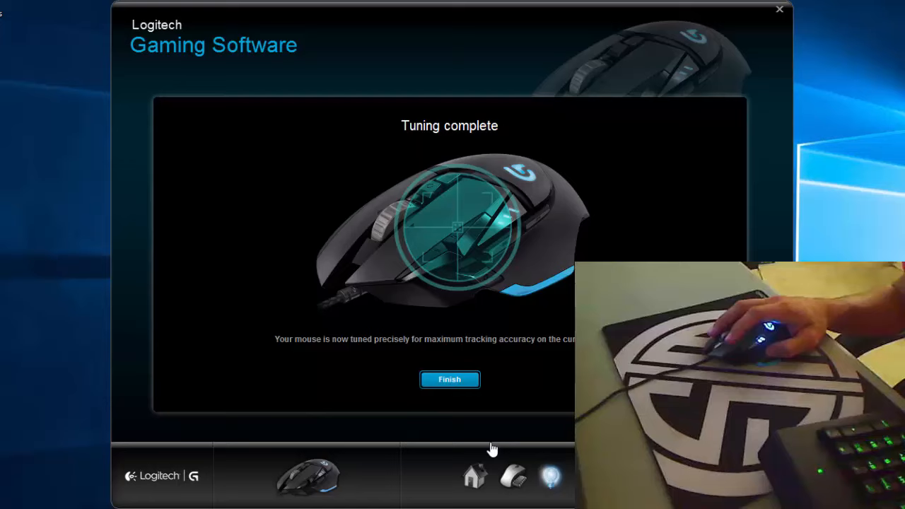
pyautogui.click(450, 379)
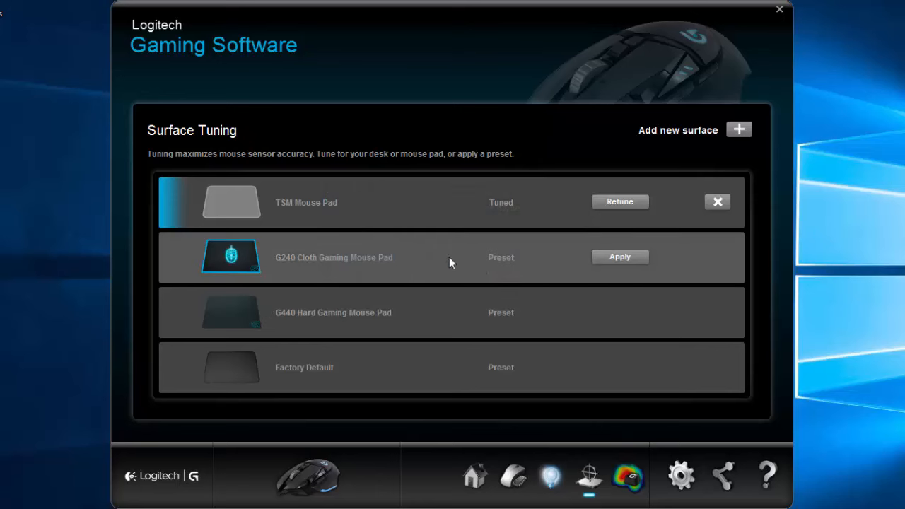
pyautogui.moveTo(417, 421)
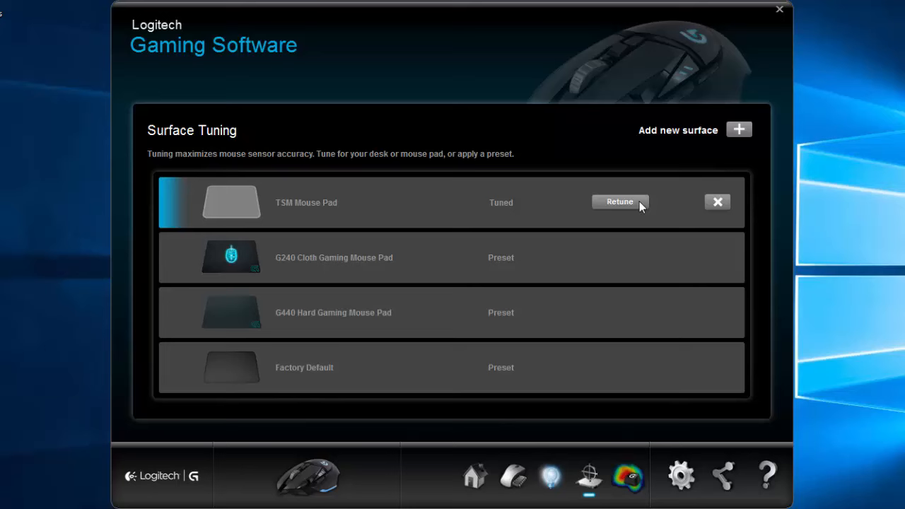
# Step: Start recording a key duration heat map of mouse button presses
pyautogui.click(627, 475)
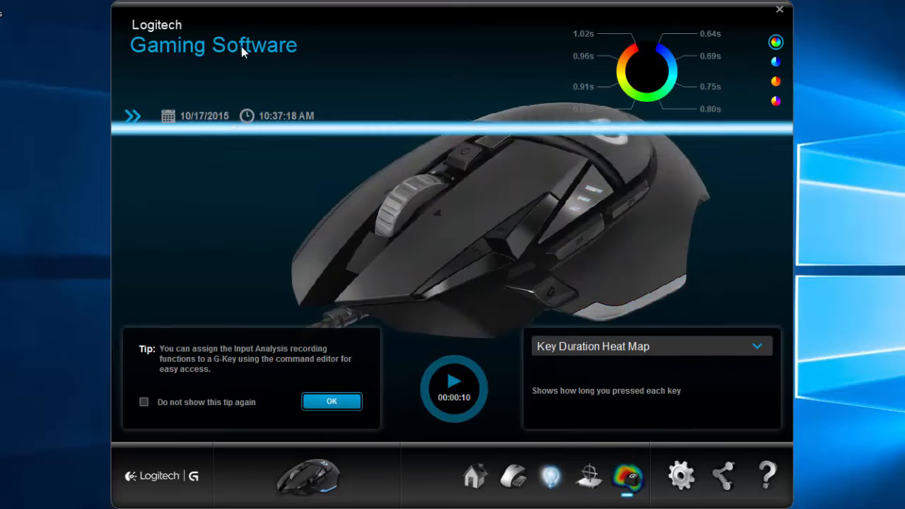
pyautogui.click(453, 389)
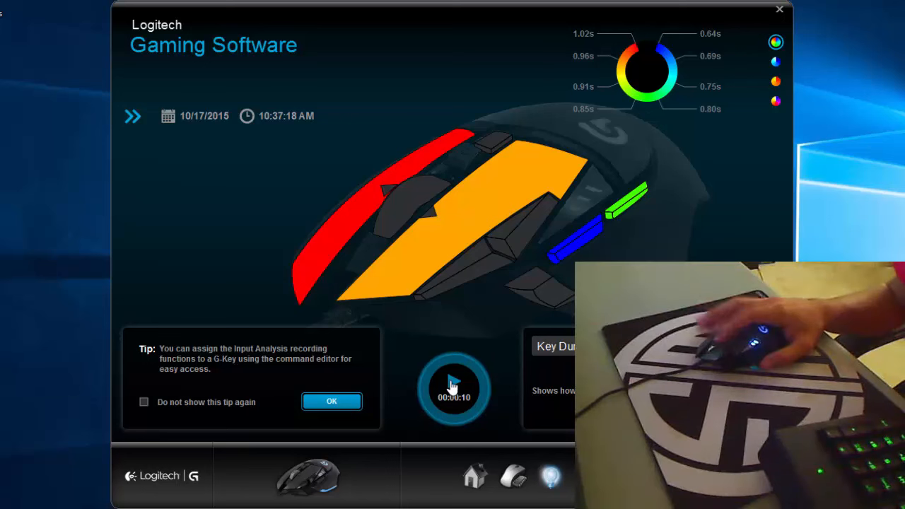
pyautogui.click(453, 387)
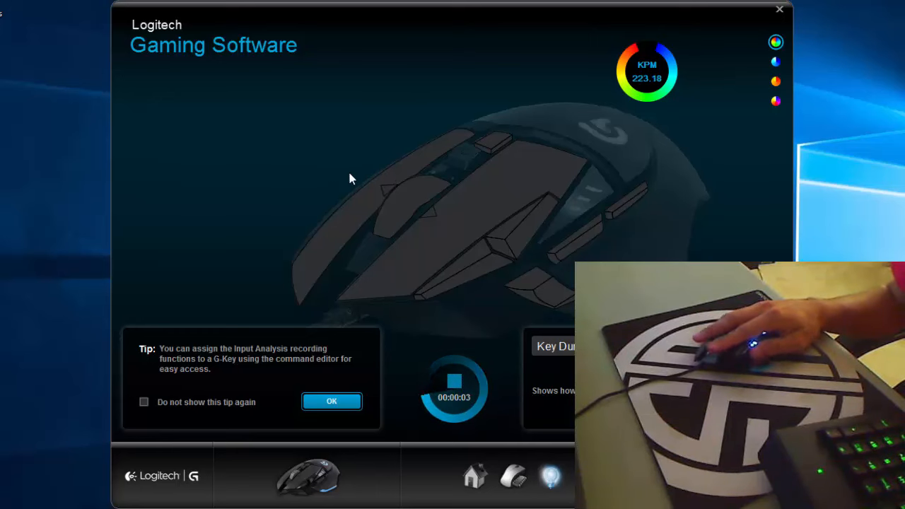
pyautogui.moveTo(487, 291)
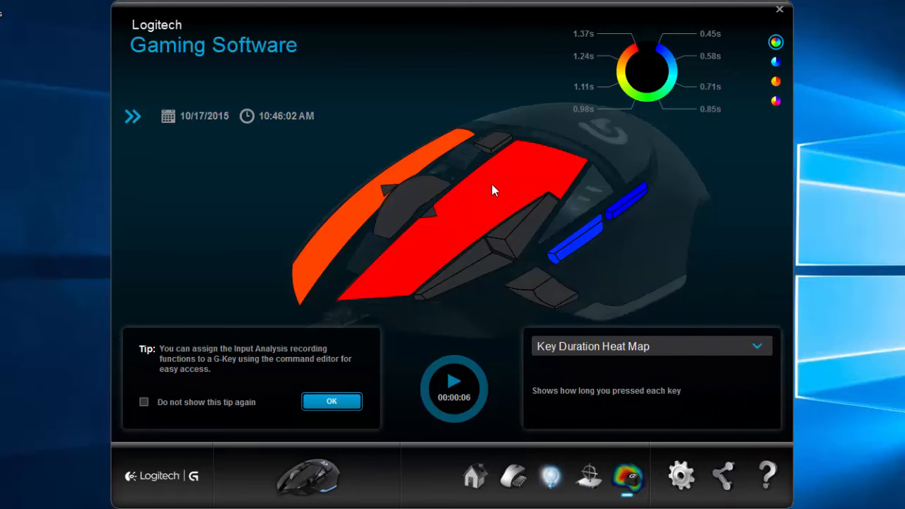
pyautogui.moveTo(384, 192)
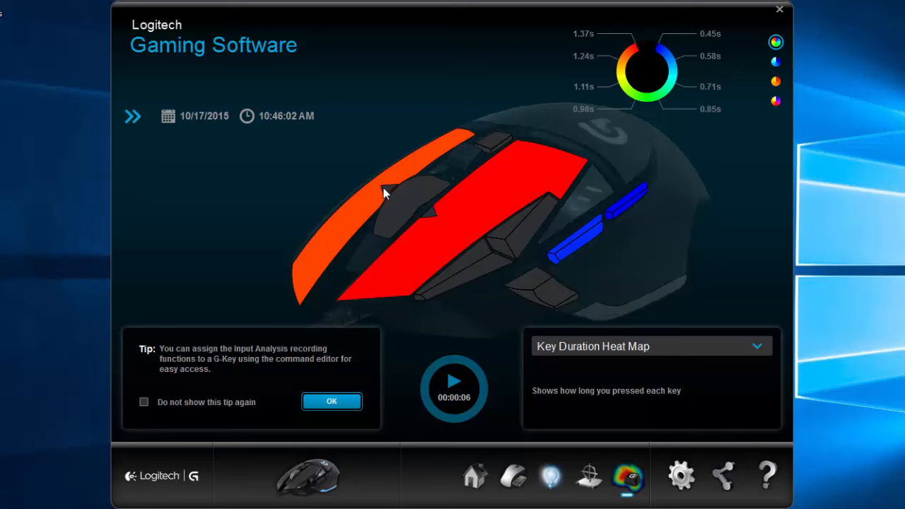
pyautogui.moveTo(445, 186)
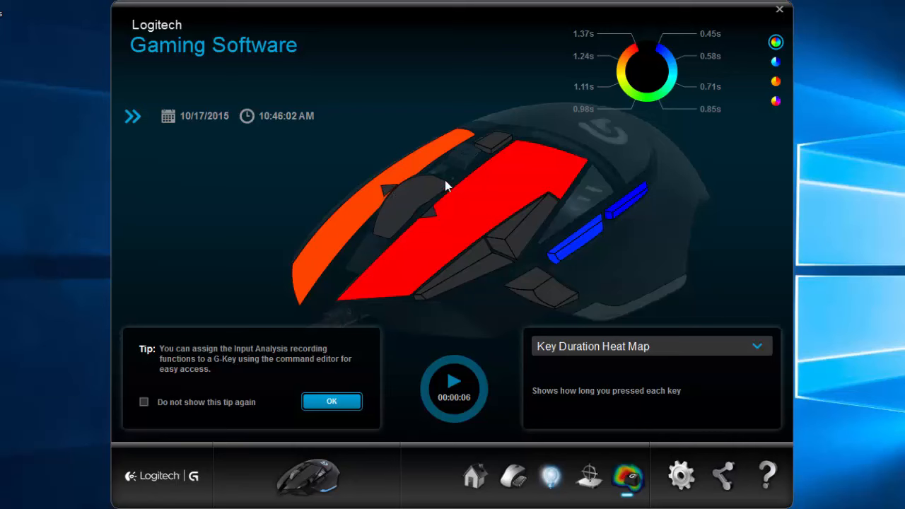
pyautogui.moveTo(453, 157)
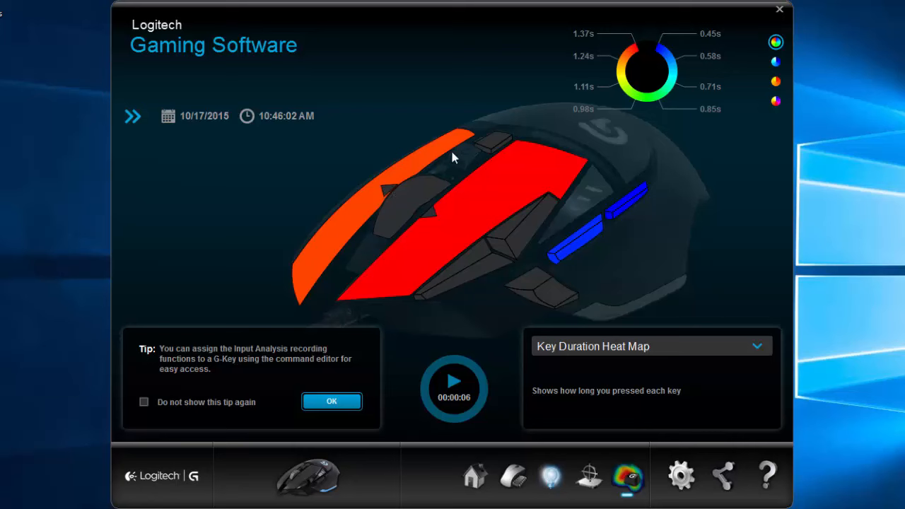
pyautogui.moveTo(498, 195)
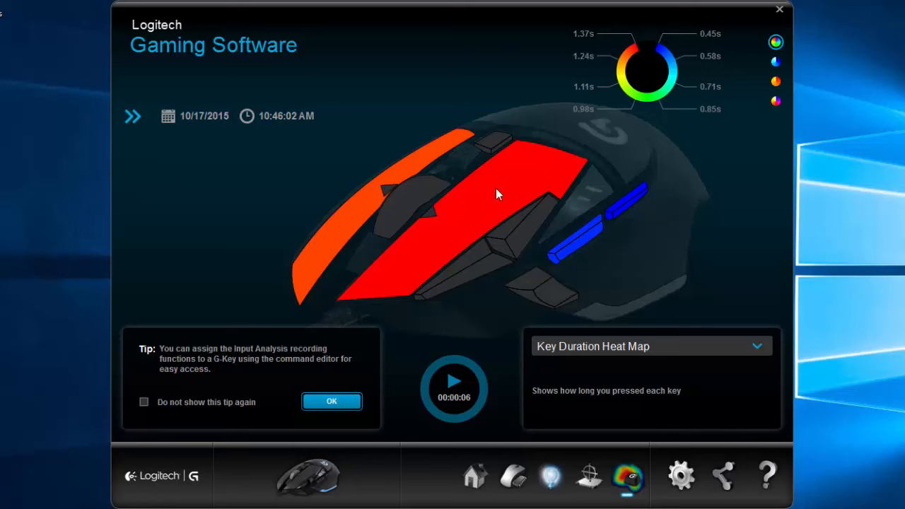
pyautogui.moveTo(510, 154)
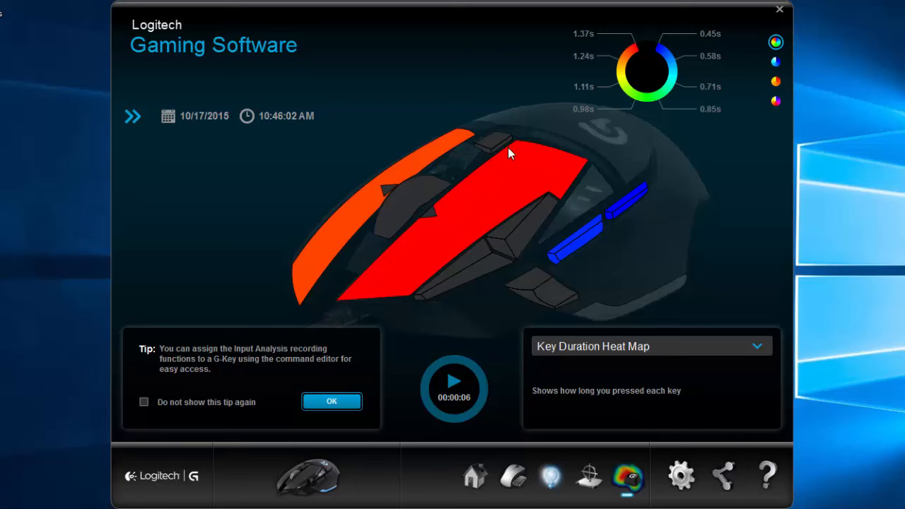
pyautogui.moveTo(482, 184)
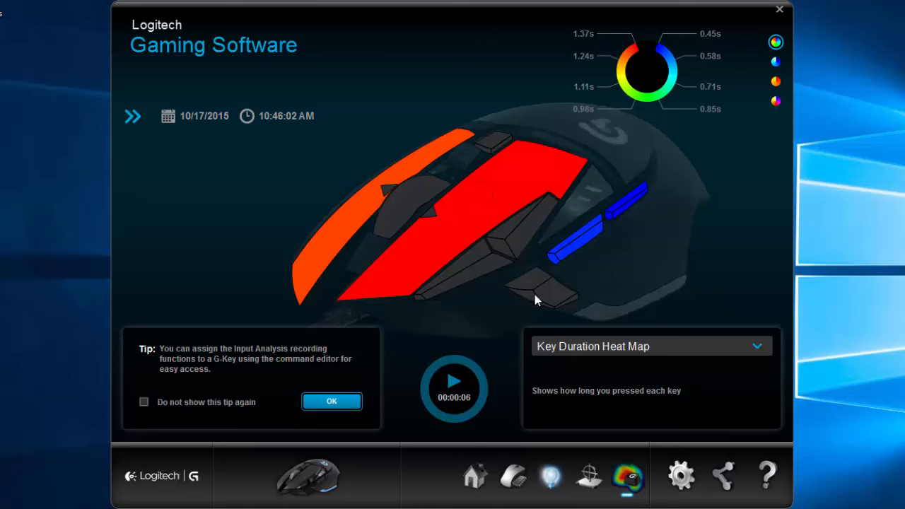
pyautogui.moveTo(591, 342)
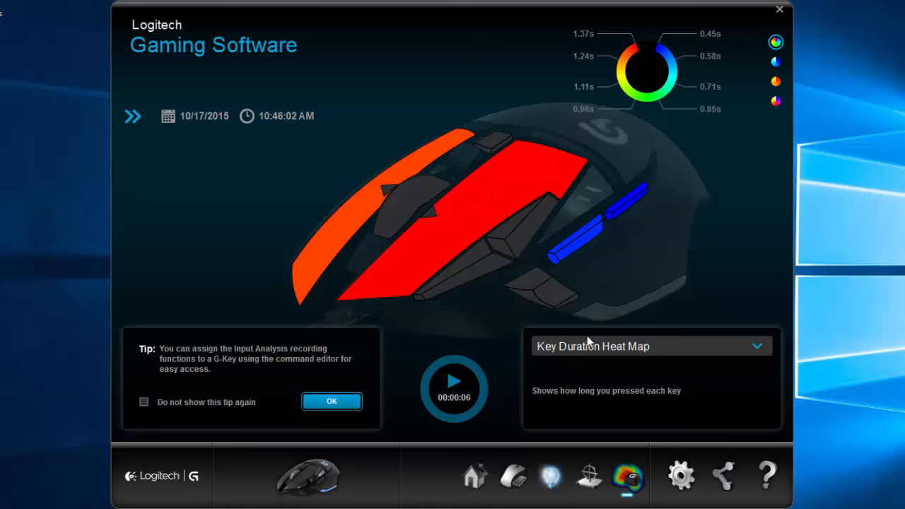
pyautogui.moveTo(412, 185)
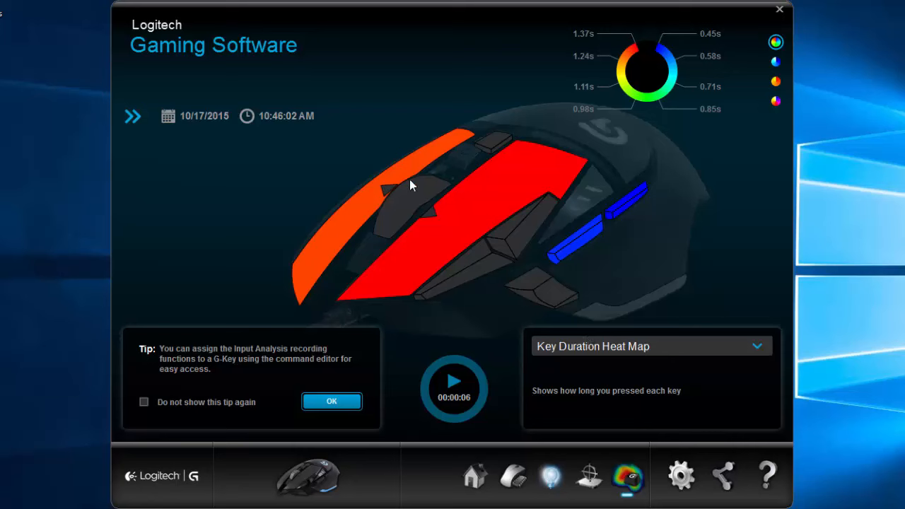
pyautogui.moveTo(617, 229)
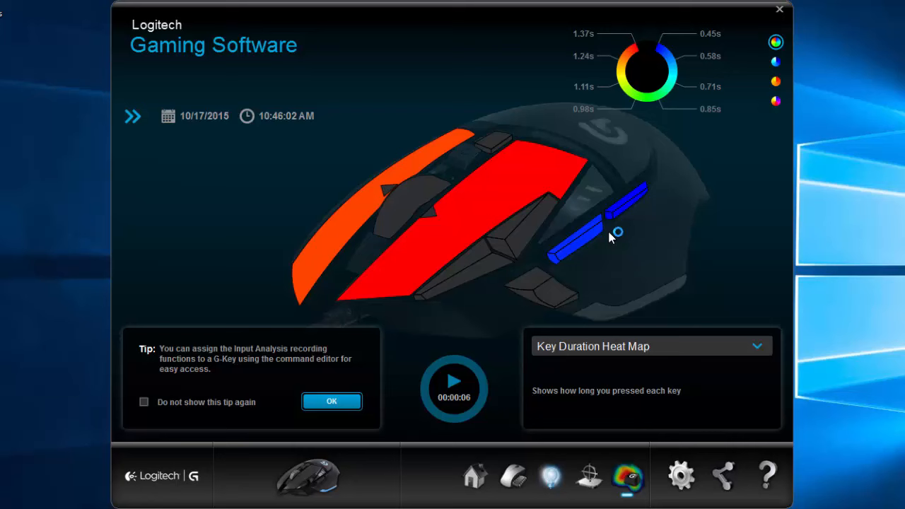
pyautogui.moveTo(622, 317)
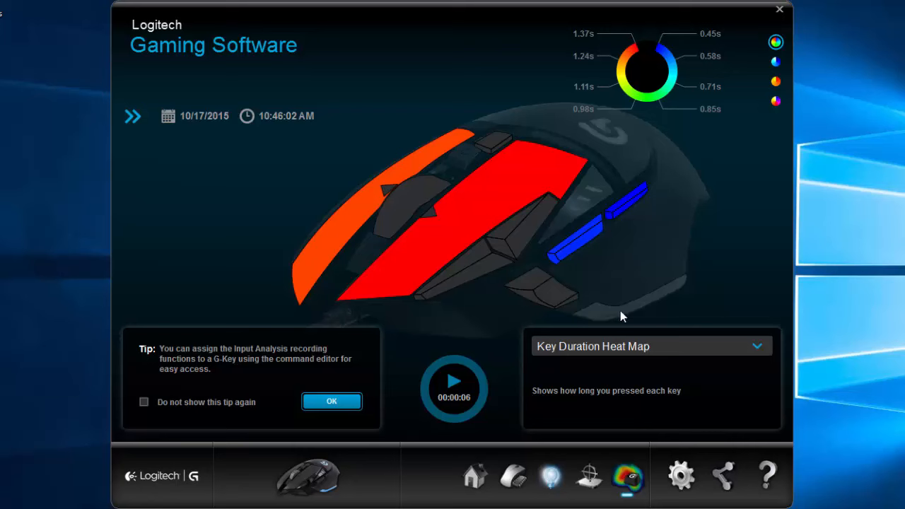
pyautogui.moveTo(585, 305)
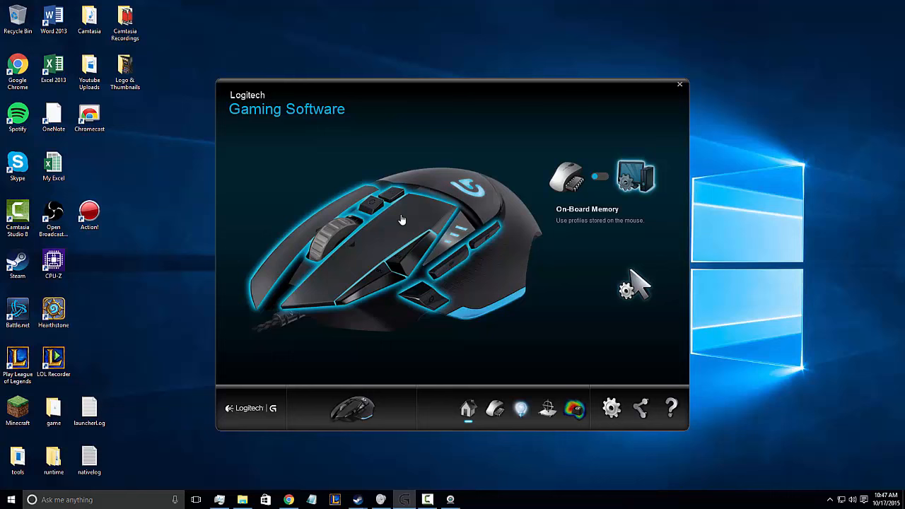
pyautogui.moveTo(393, 225)
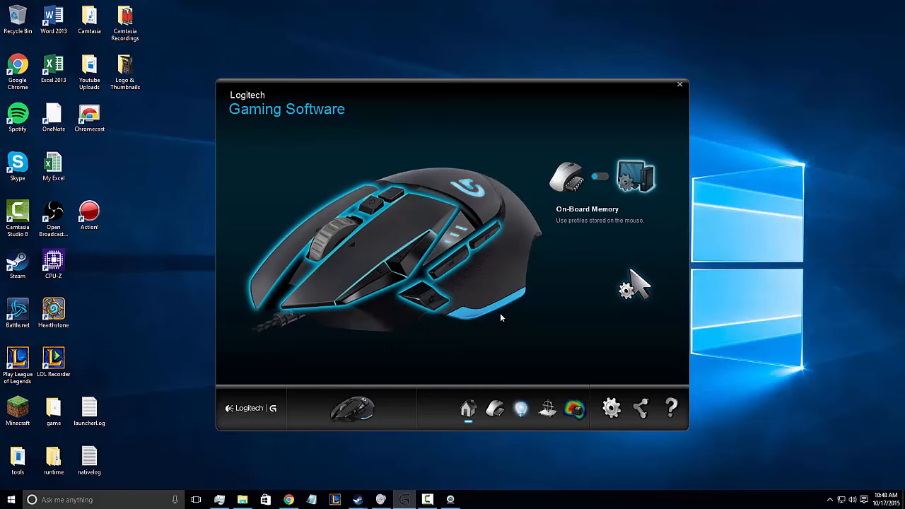
pyautogui.moveTo(461, 267)
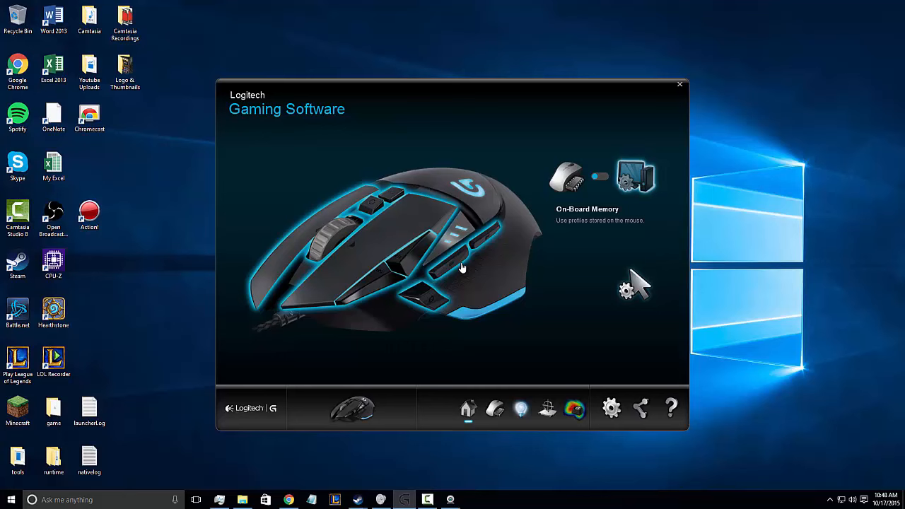
pyautogui.moveTo(503, 288)
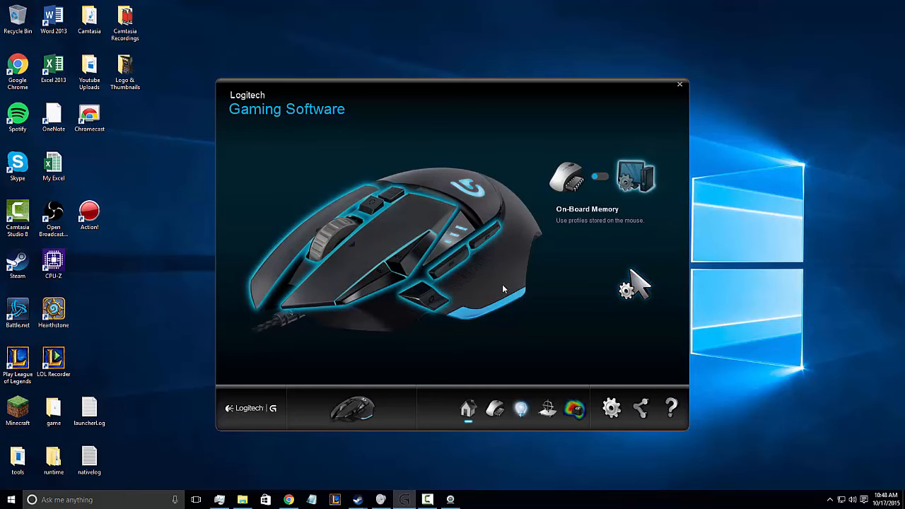
pyautogui.moveTo(489, 177)
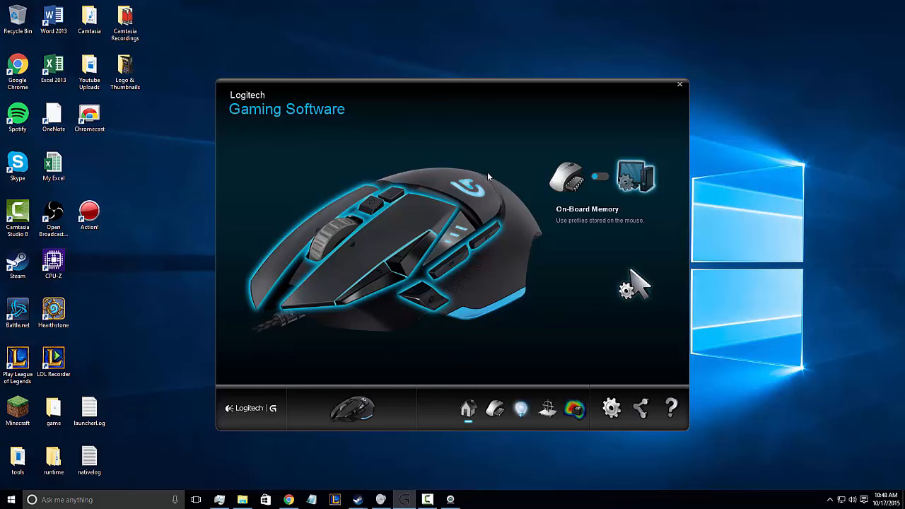
pyautogui.moveTo(587, 200)
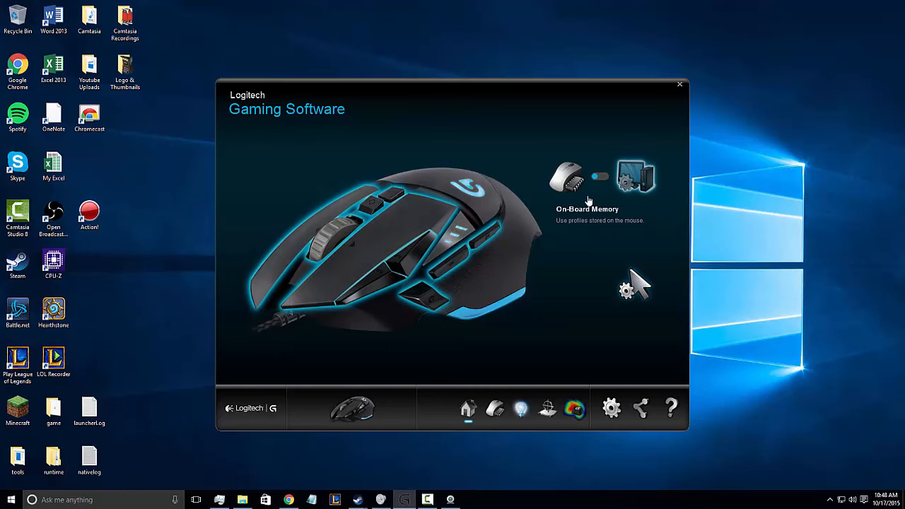